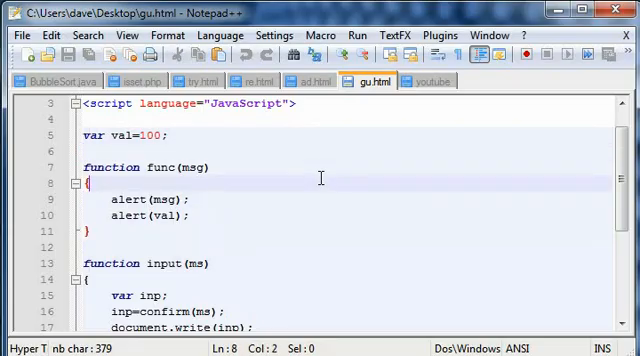
Remove the half-typed third alert call in func and save gu.html.
click(198, 216)
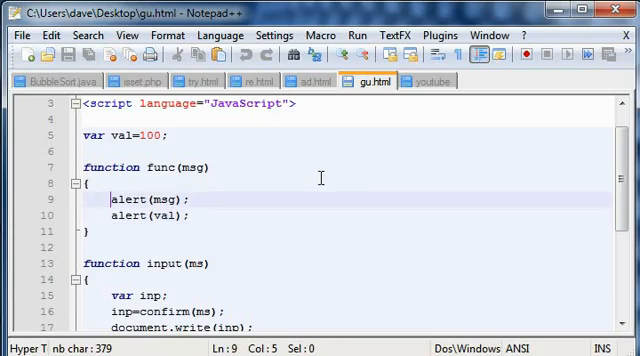
double_click(130, 200)
text(alert(ms)
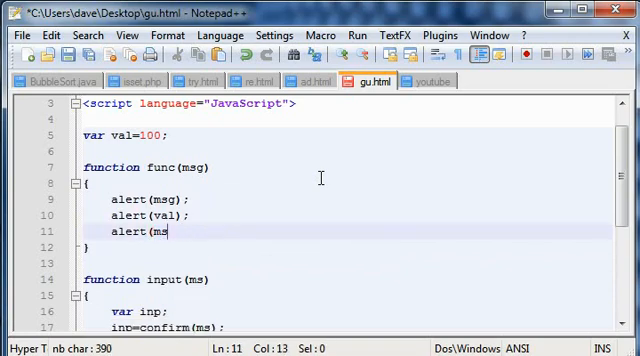
key(BackSpace)
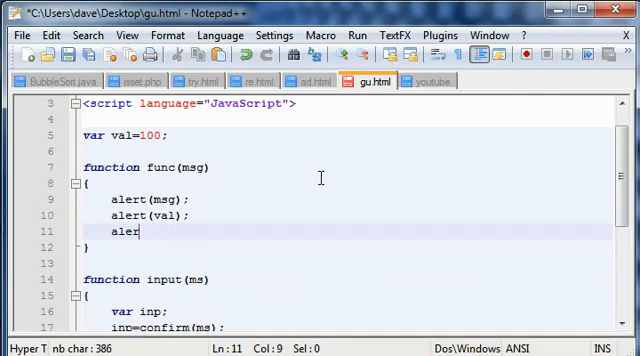
key(Backspace)
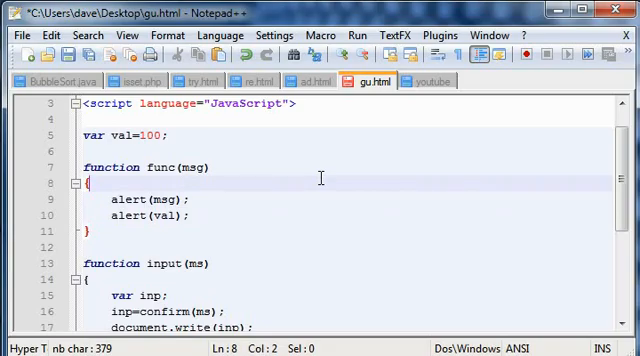
key(ctrl+s)
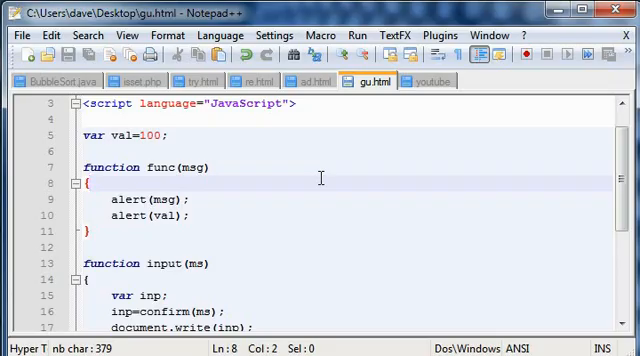
Declare 'var i;' and add the loop header 'for(i=0;i<3;i++)' above the alerts.
key(Enter)
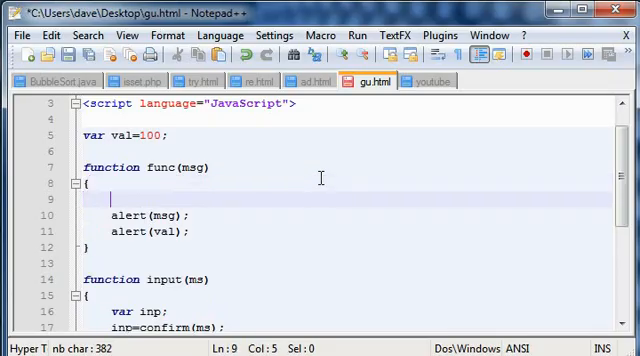
text(var)
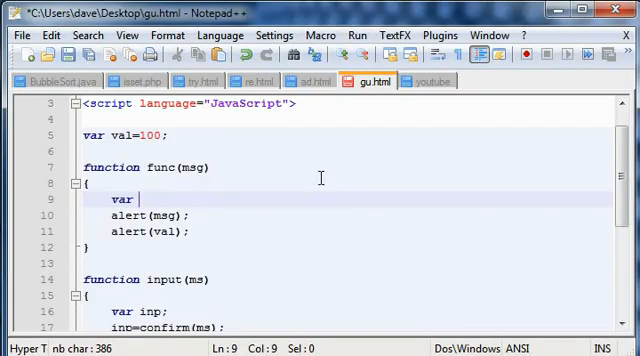
text(i;)
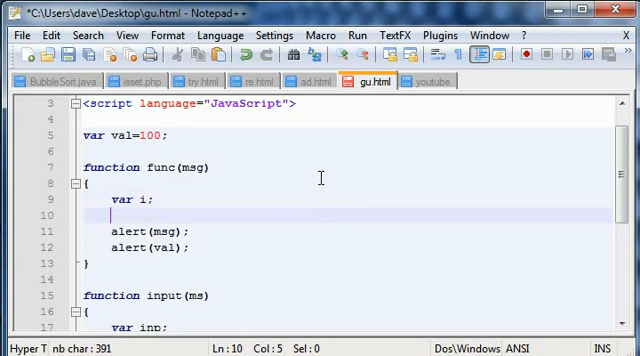
text(for()
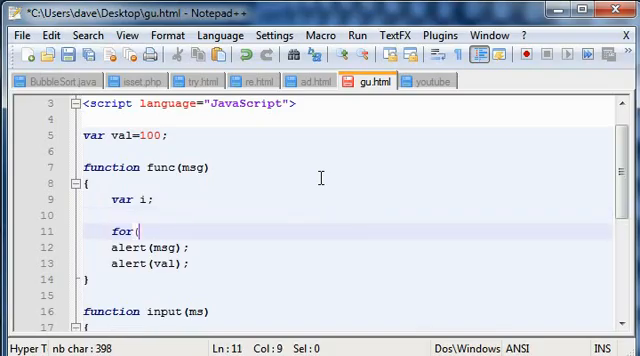
text(i=0)
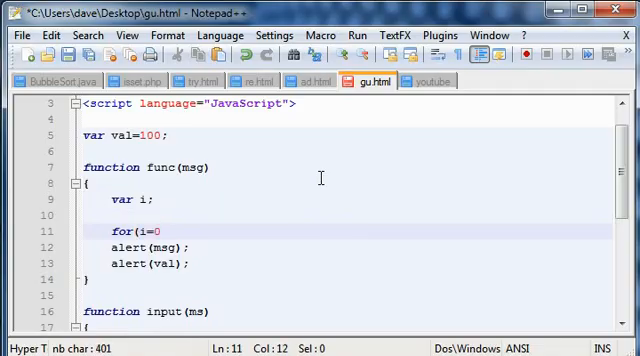
text(;i)
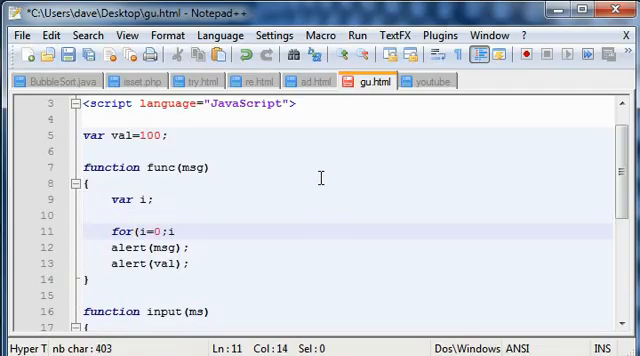
text(<)
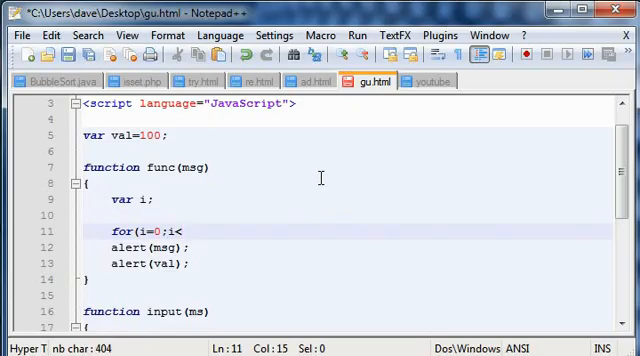
text(5)
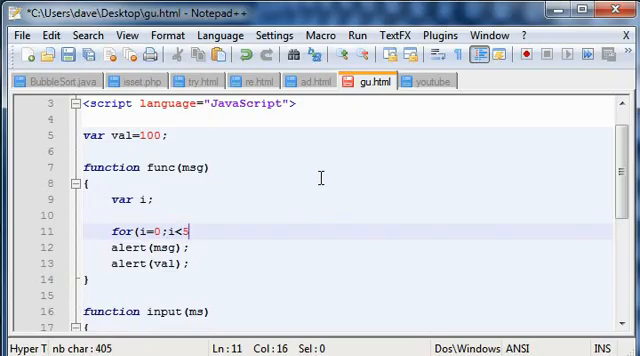
text(3)
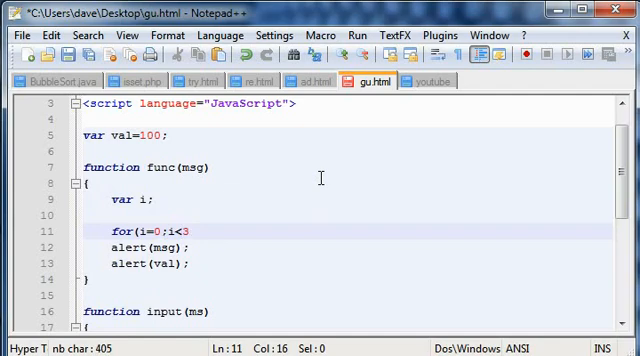
text(;i)
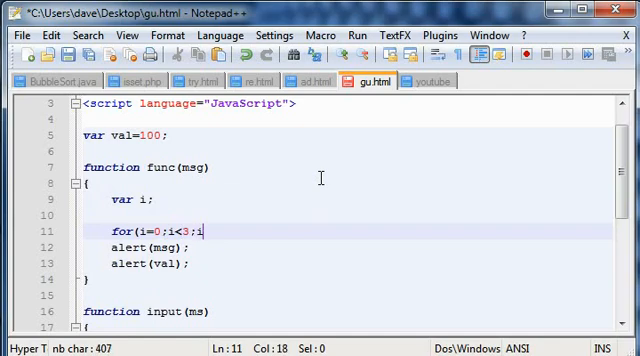
text(++))
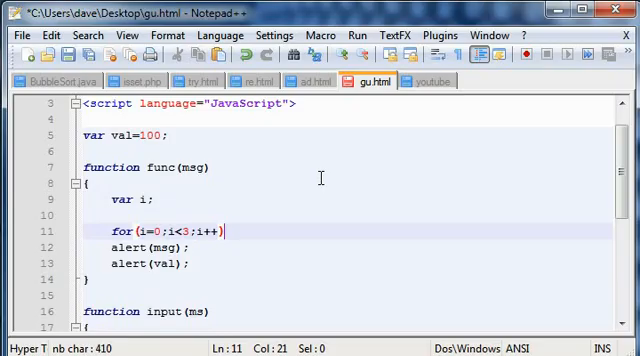
key(Enter)
text({)
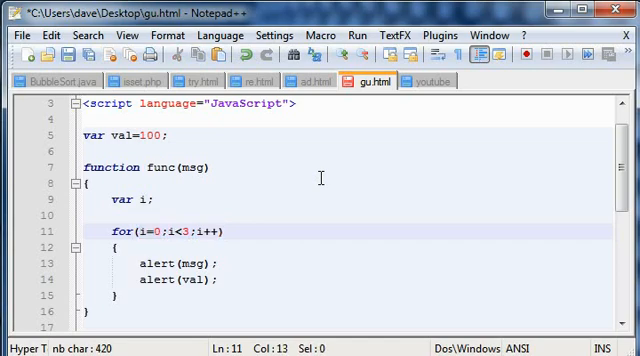
drag(156, 232, 190, 232)
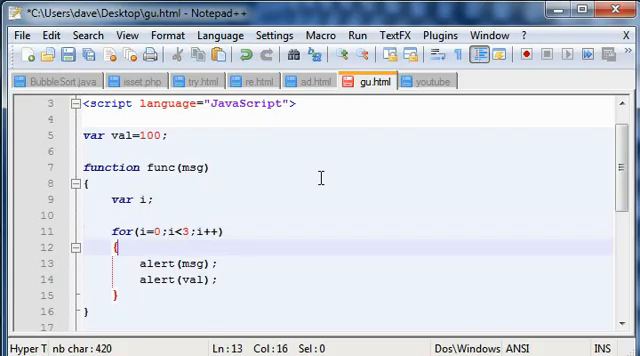
click(192, 232)
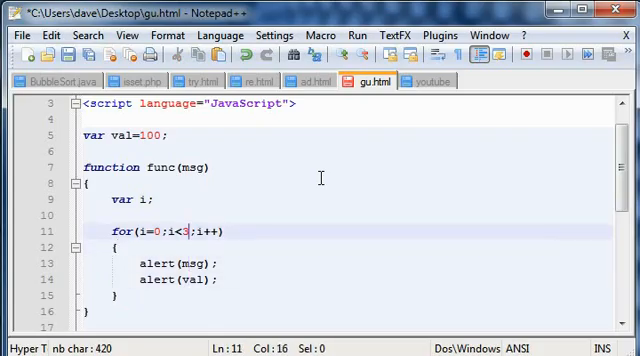
drag(198, 232, 224, 232)
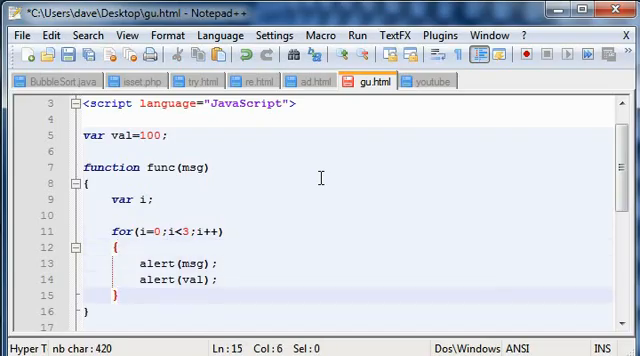
key(ctrl+s)
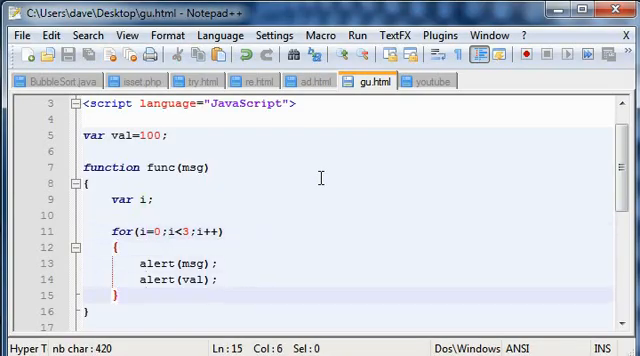
scroll(down, 3)
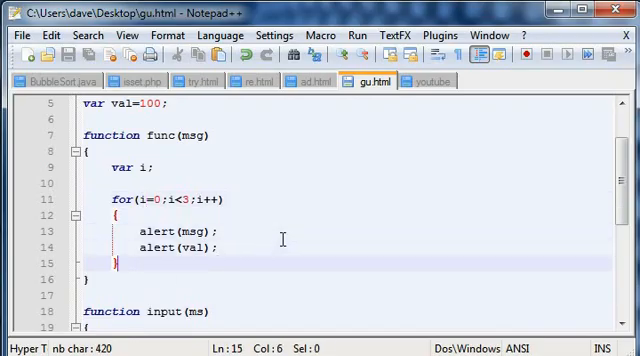
scroll(down, 3)
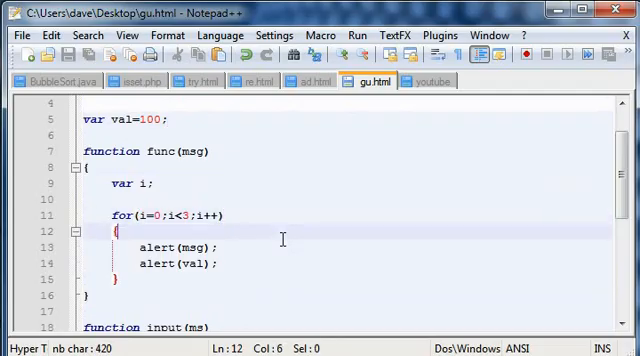
click(212, 264)
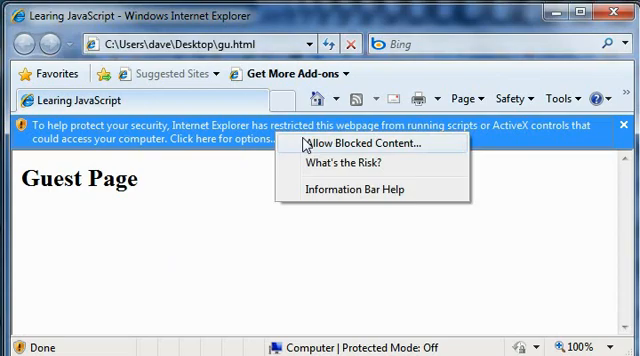
Allow blocked content and dismiss the alerts showing Value and 100.
click(352, 144)
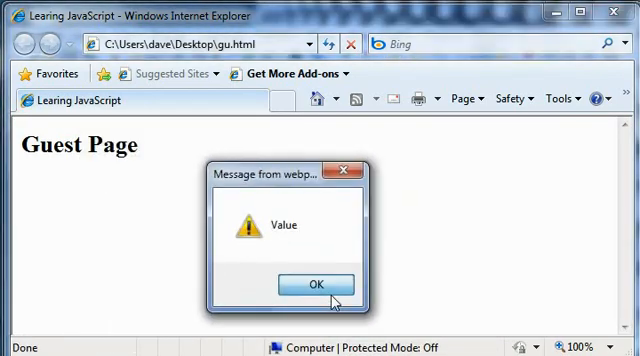
click(316, 284)
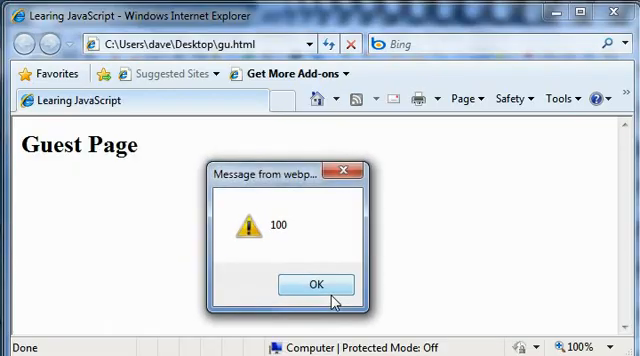
click(316, 284)
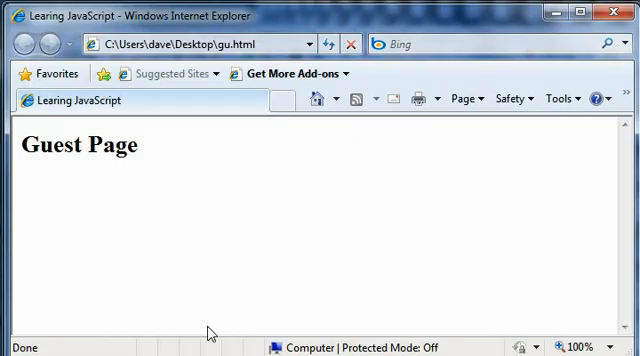